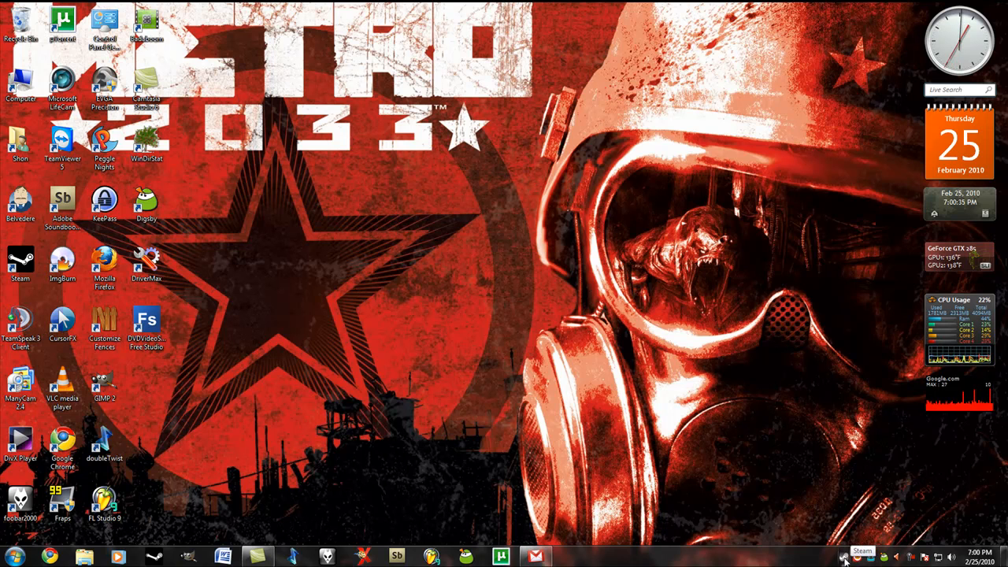
- Review the Account settings showing beta participation as UI Update and confirm with OK
{"action": "right_click", "coordinate": [844, 557]}
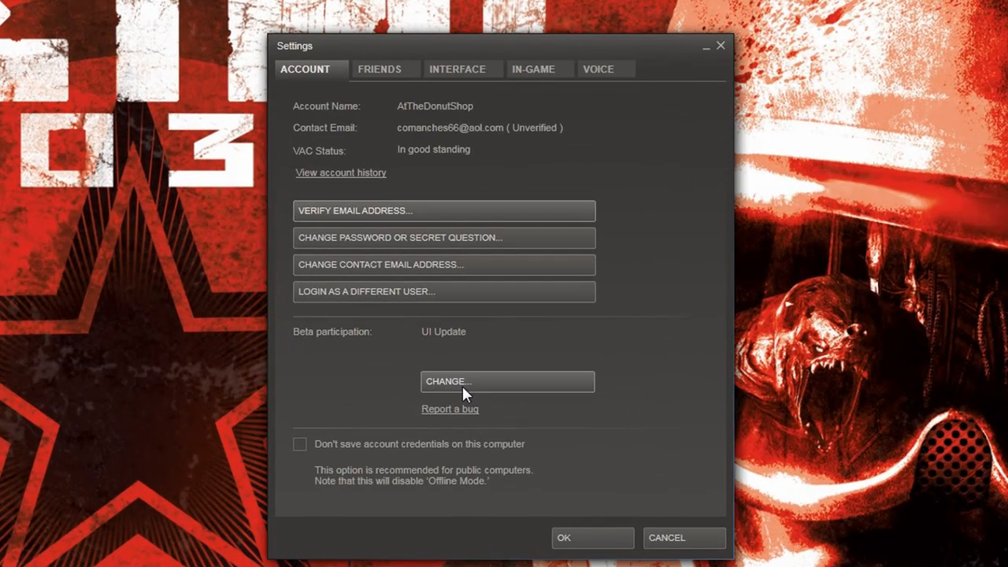
{"action": "mouse_move", "coordinate": [574, 526]}
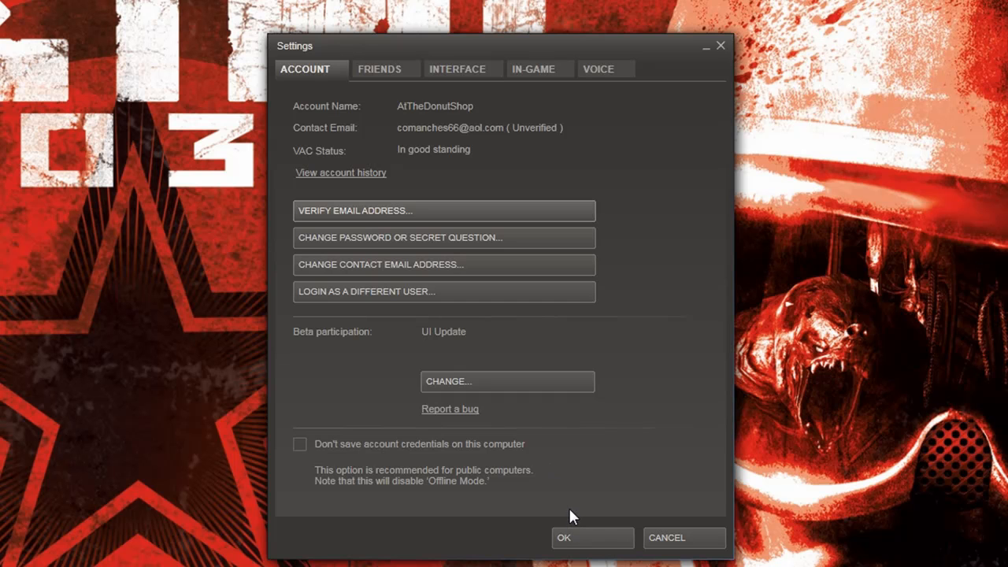
{"action": "left_click", "coordinate": [592, 537]}
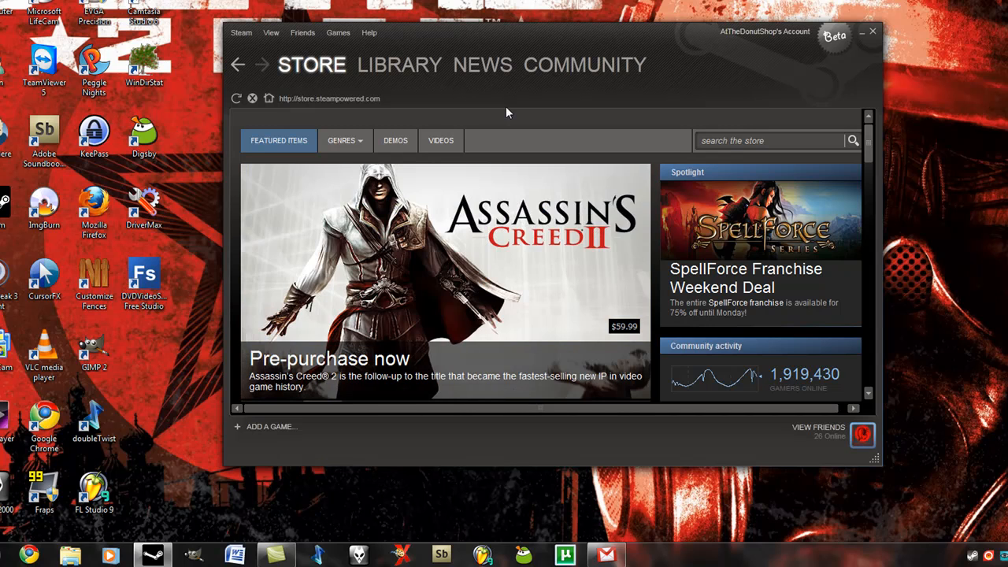
{"action": "mouse_move", "coordinate": [378, 79]}
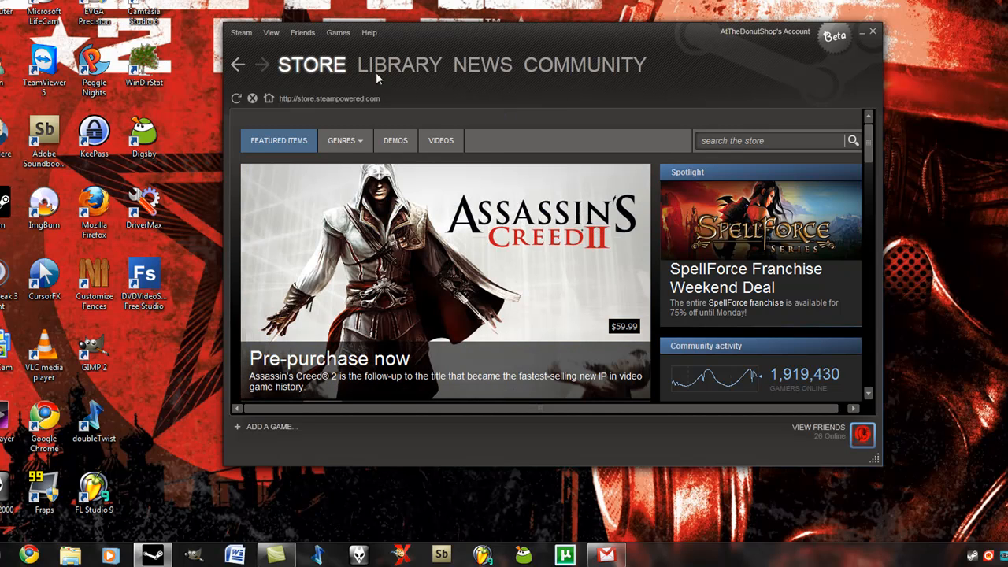
{"action": "mouse_move", "coordinate": [334, 71]}
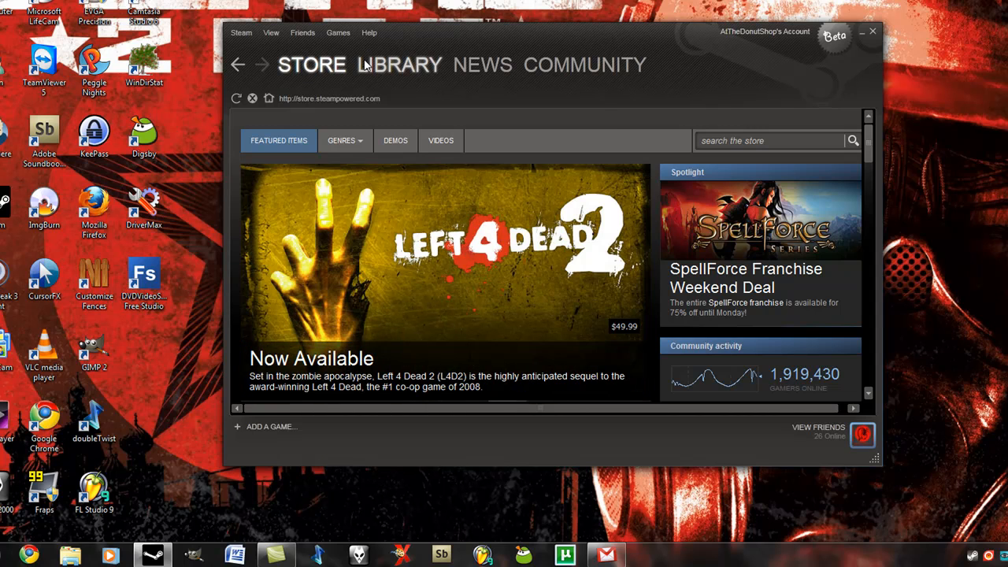
- Visit the Community page, then the Library's games, tools and downloads views
{"action": "left_click", "coordinate": [585, 64]}
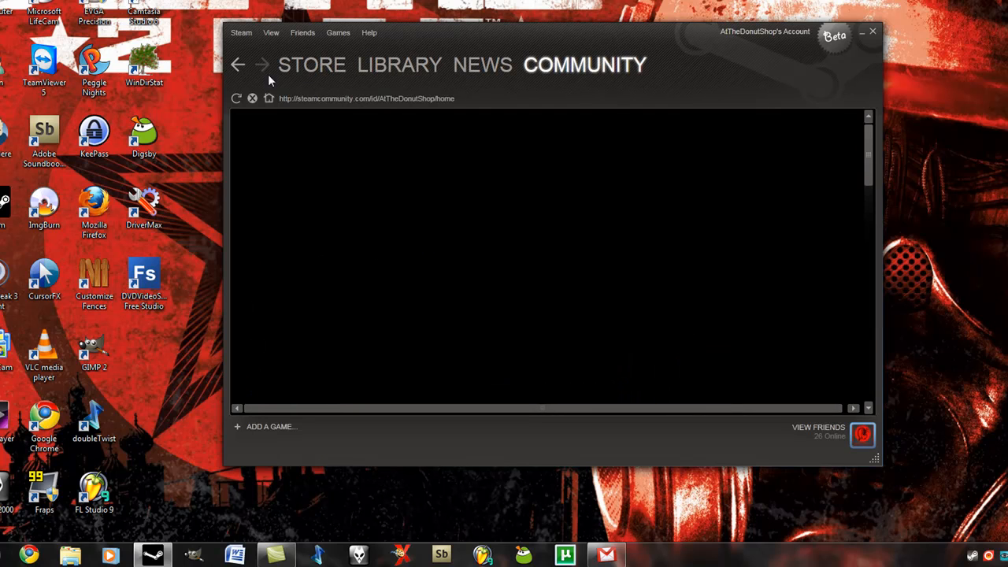
{"action": "left_click", "coordinate": [400, 64]}
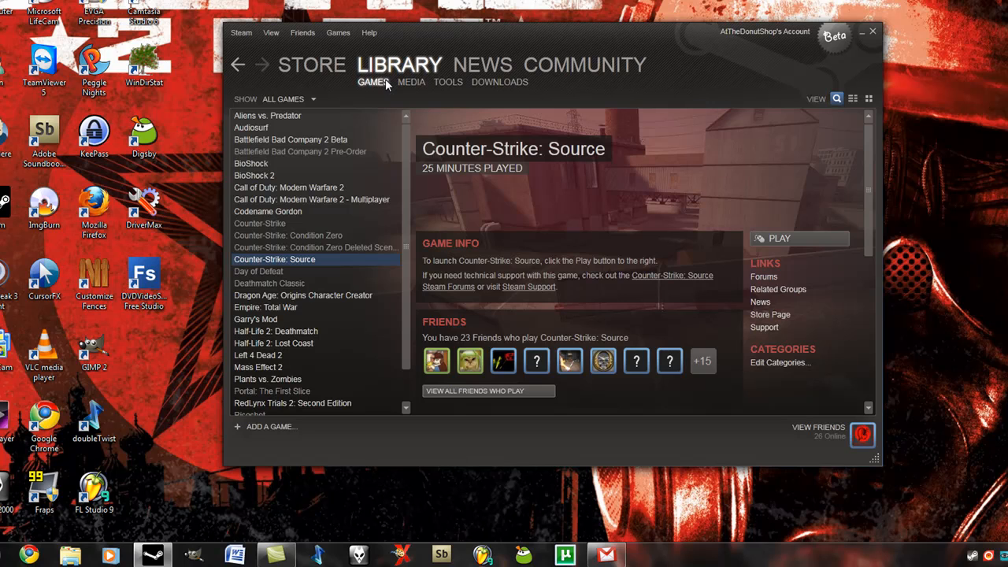
{"action": "left_click", "coordinate": [447, 82]}
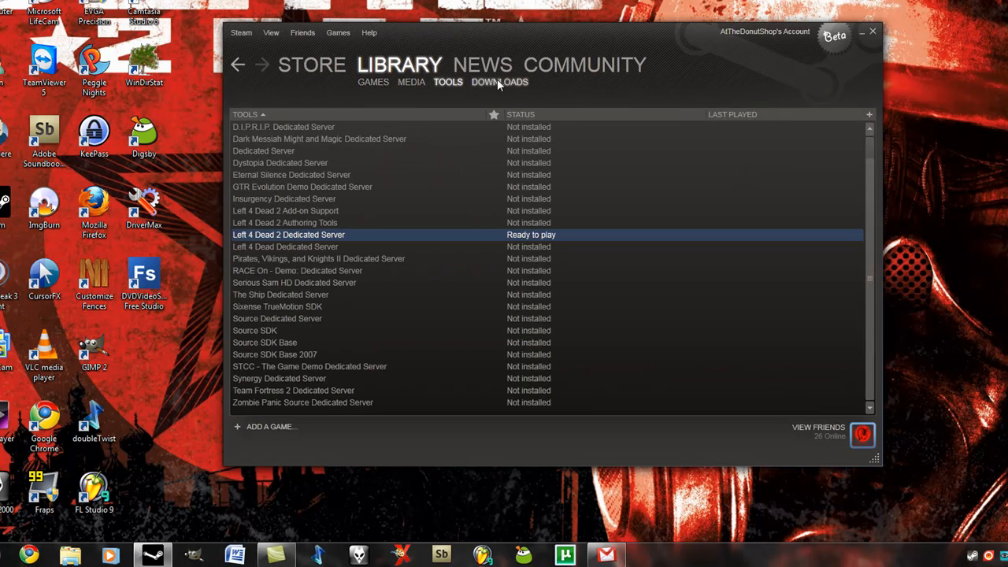
{"action": "left_click", "coordinate": [312, 64]}
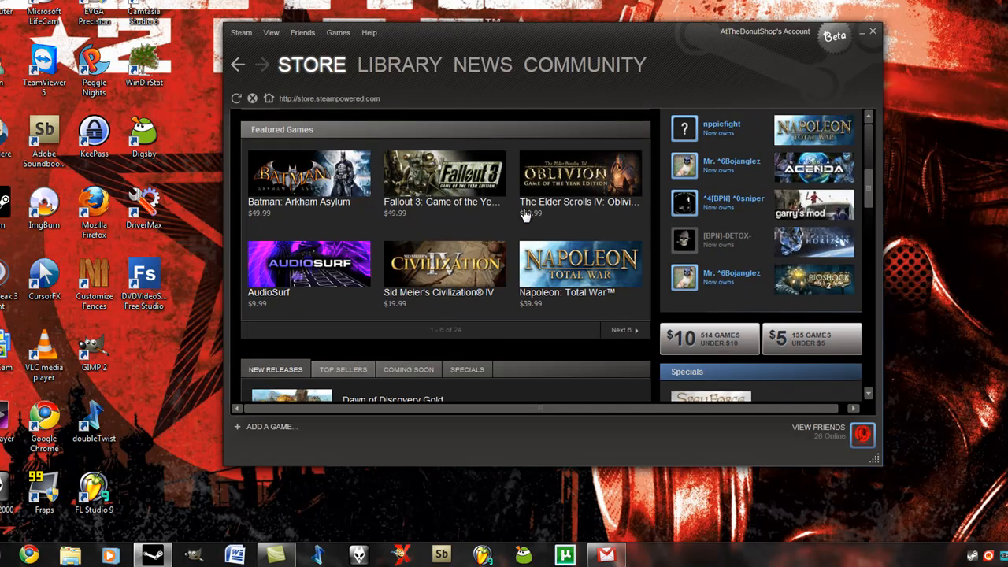
- Browse the store's featured games, advance the banner to the next title and show the genres list
{"action": "scroll", "scroll_direction": "down", "scroll_amount": 3}
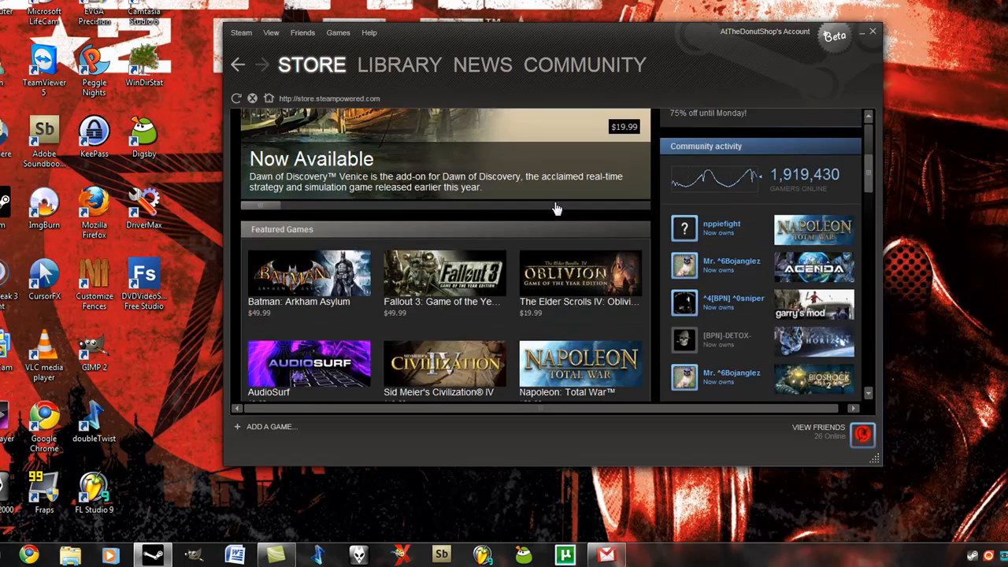
{"action": "scroll", "scroll_direction": "up", "scroll_amount": 3}
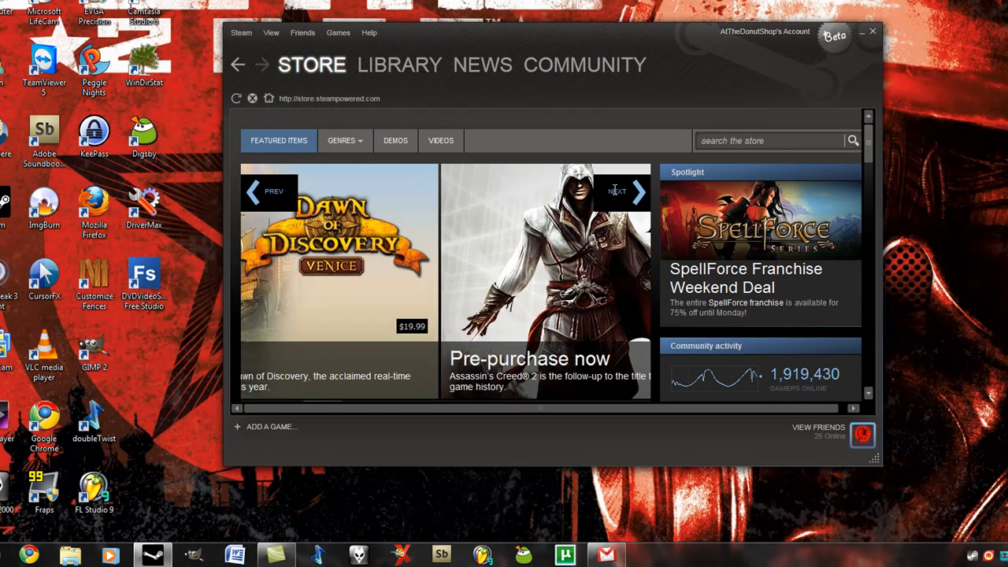
{"action": "left_click", "coordinate": [618, 190]}
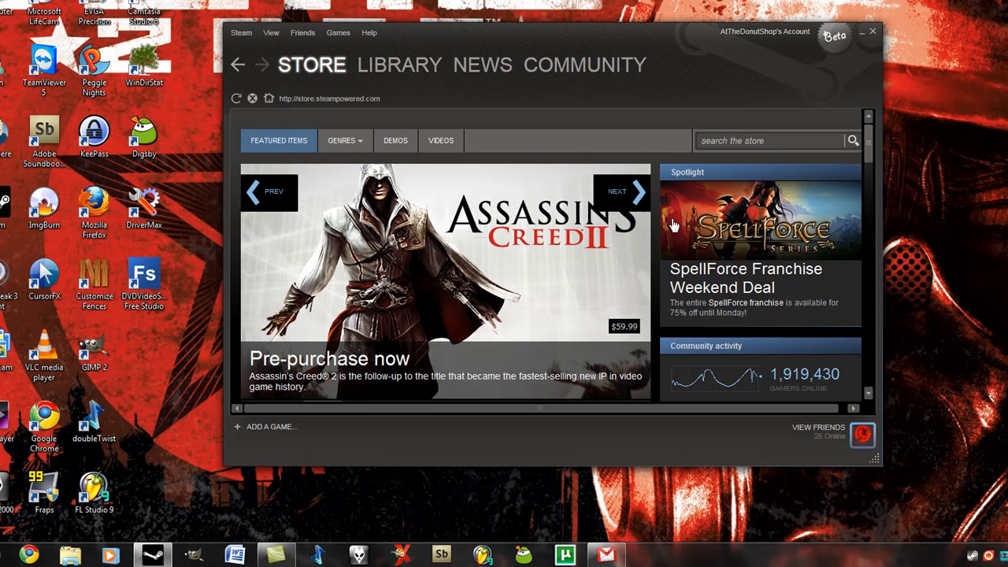
{"action": "scroll", "scroll_direction": "down", "scroll_amount": 3}
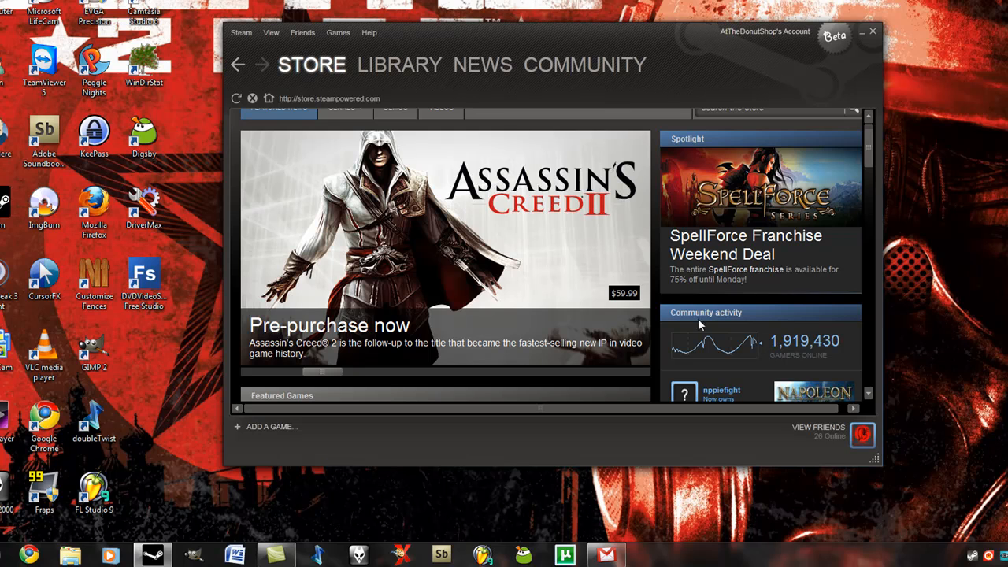
{"action": "mouse_move", "coordinate": [739, 329]}
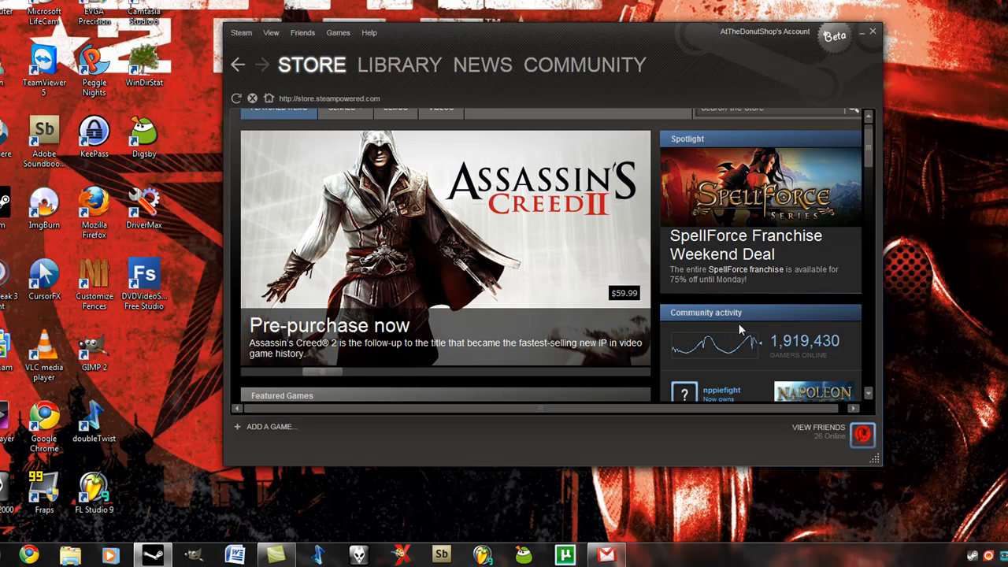
{"action": "left_click", "coordinate": [344, 140]}
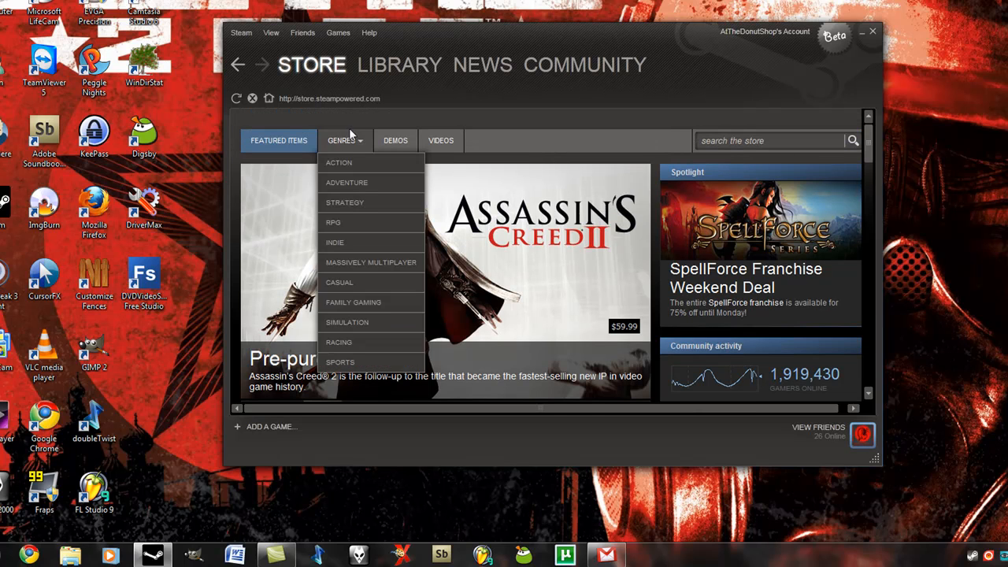
{"action": "mouse_move", "coordinate": [344, 182]}
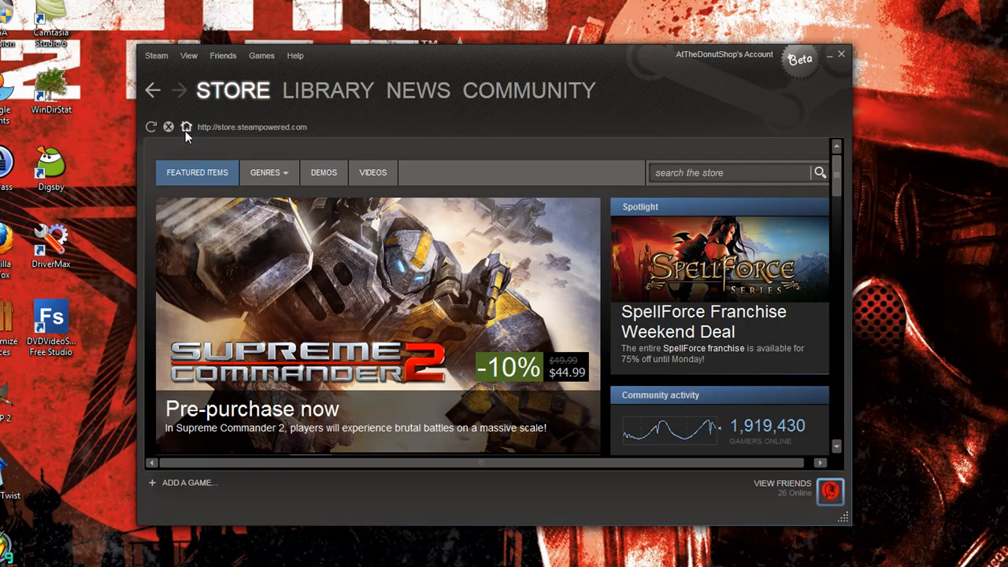
- Return to the games library and browse the installed titles list
{"action": "left_click", "coordinate": [327, 89]}
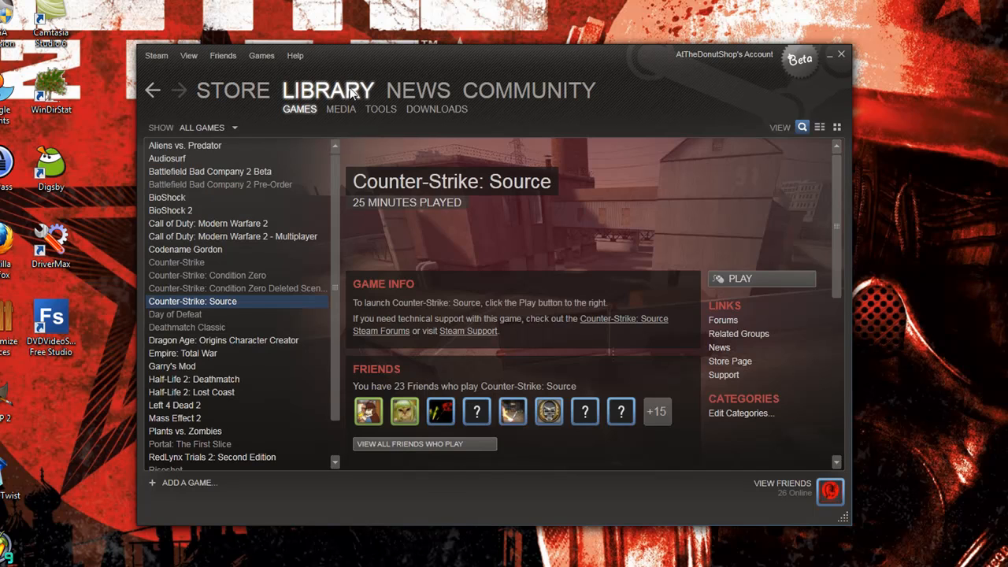
{"action": "scroll", "scroll_direction": "down", "scroll_amount": 3}
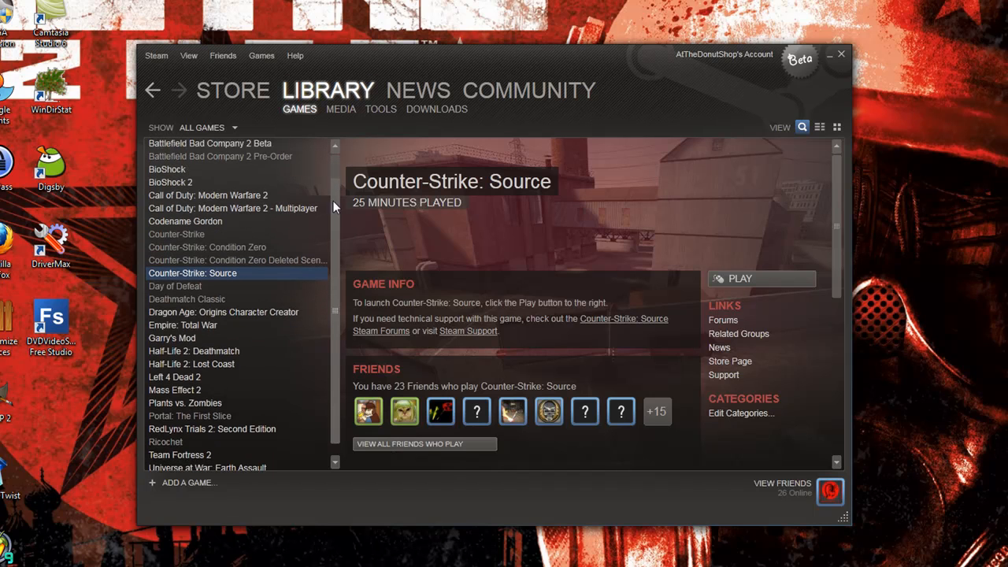
{"action": "scroll", "scroll_direction": "up", "scroll_amount": 3}
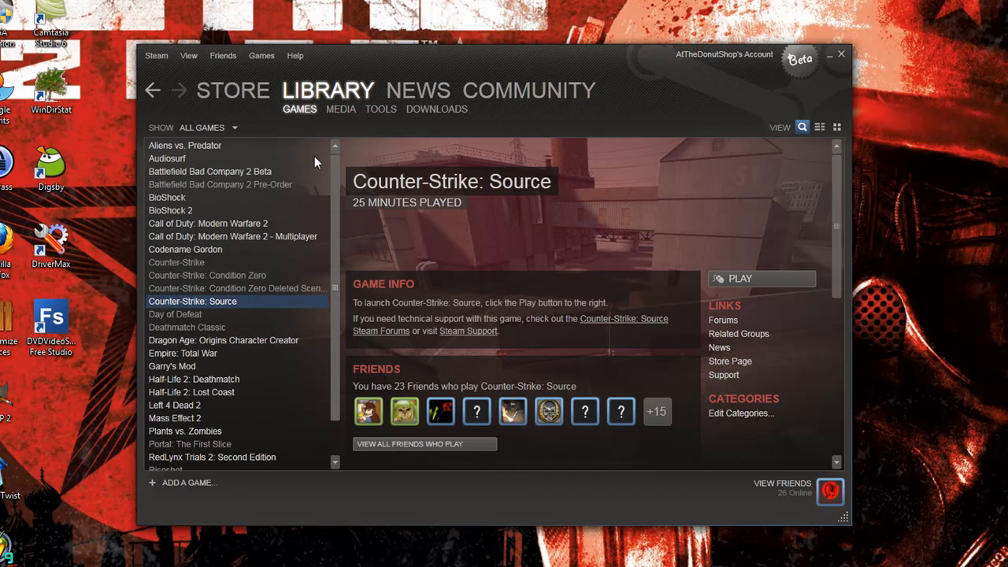
{"action": "left_click", "coordinate": [185, 145]}
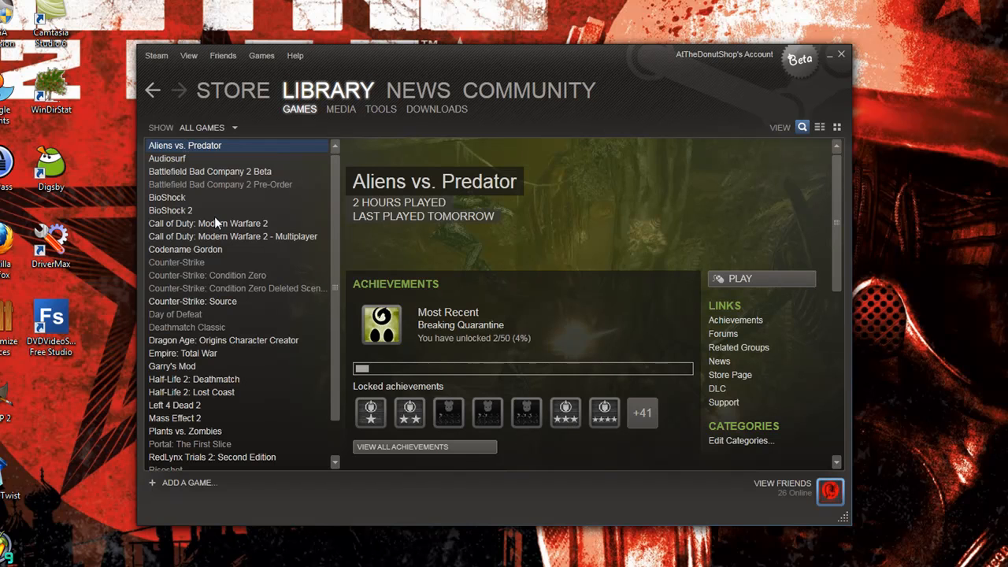
{"action": "mouse_move", "coordinate": [183, 163]}
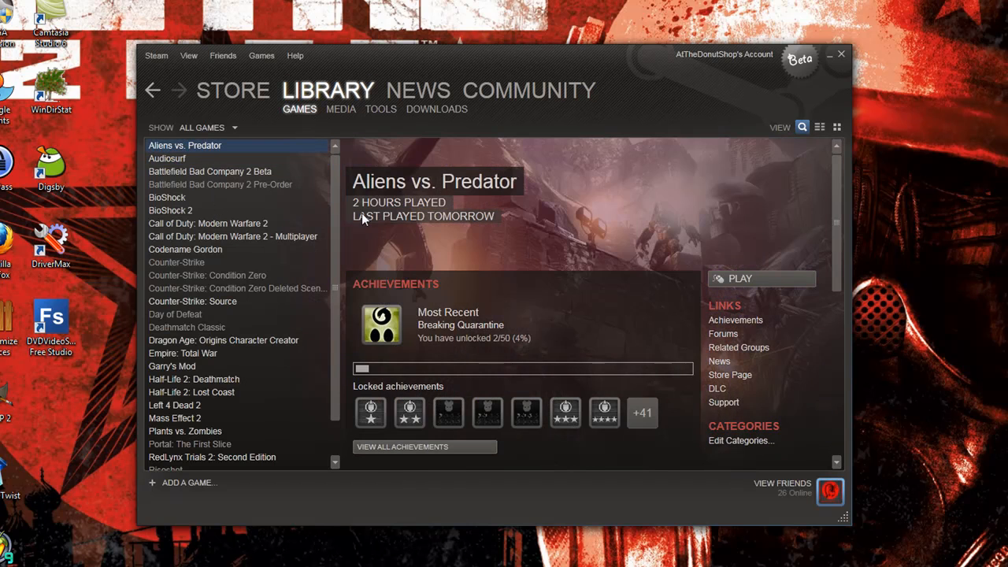
{"action": "mouse_move", "coordinate": [185, 181]}
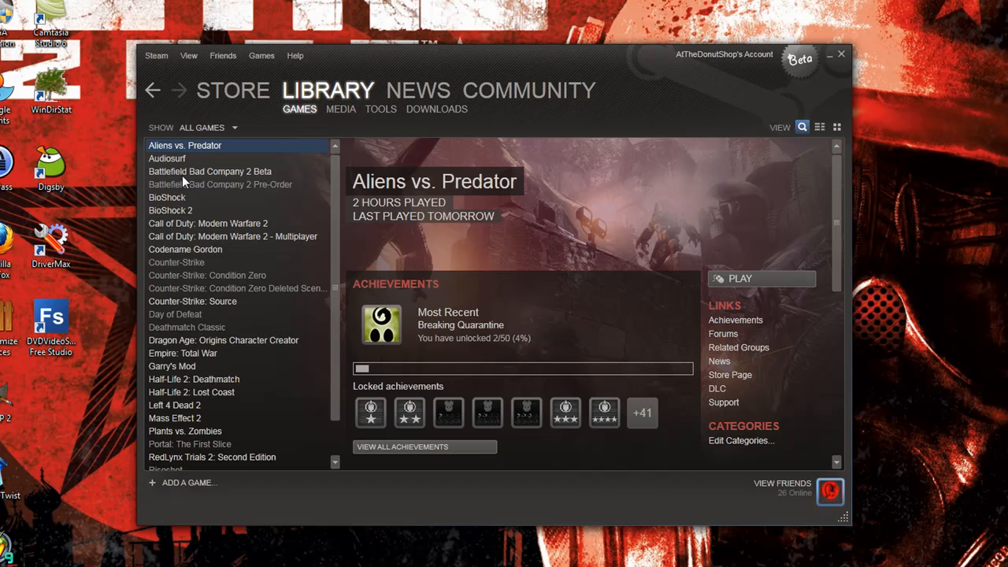
- View the library pages for BioShock, BioShock 2, Modern Warfare 2 Multiplayer and Counter-Strike: Source
{"action": "left_click", "coordinate": [167, 197]}
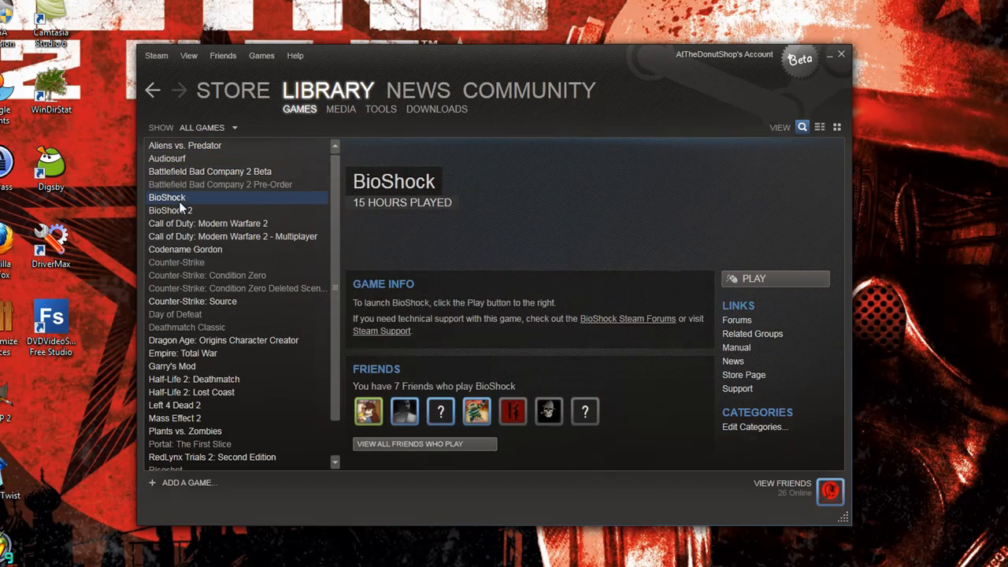
{"action": "left_click", "coordinate": [171, 211]}
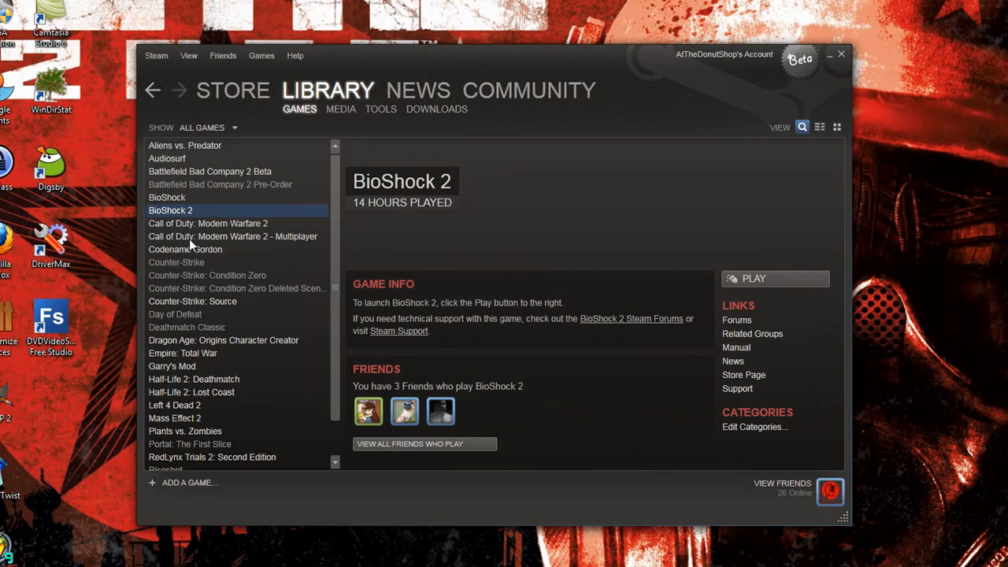
{"action": "left_click", "coordinate": [233, 236]}
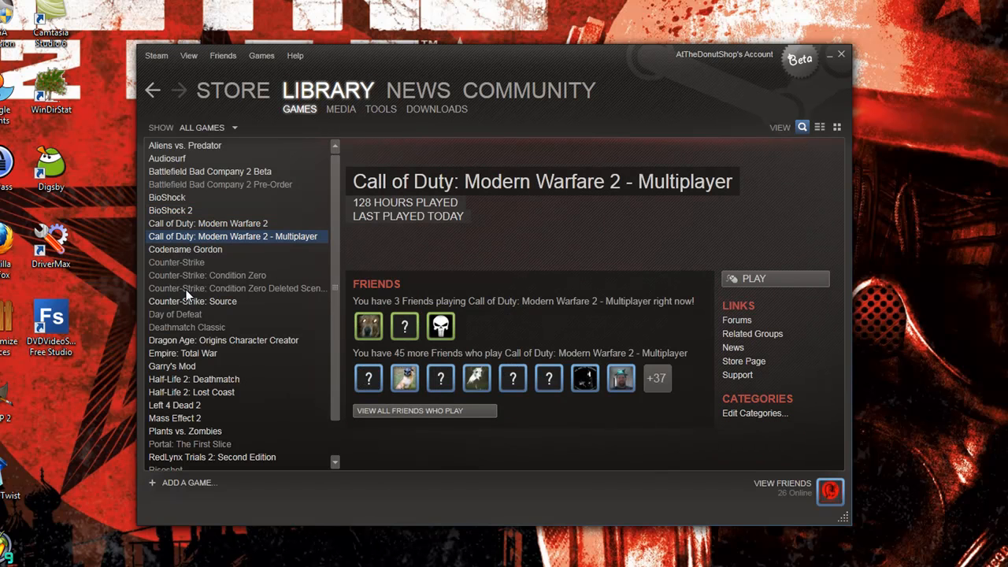
{"action": "left_click", "coordinate": [192, 301]}
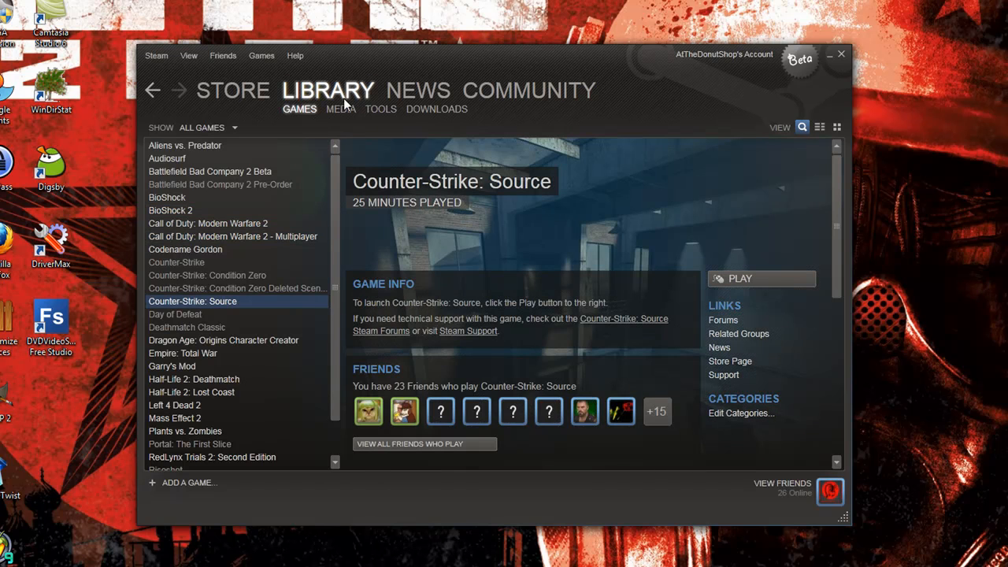
- Visit the tools list, the downloads page and the news section
{"action": "left_click", "coordinate": [381, 109]}
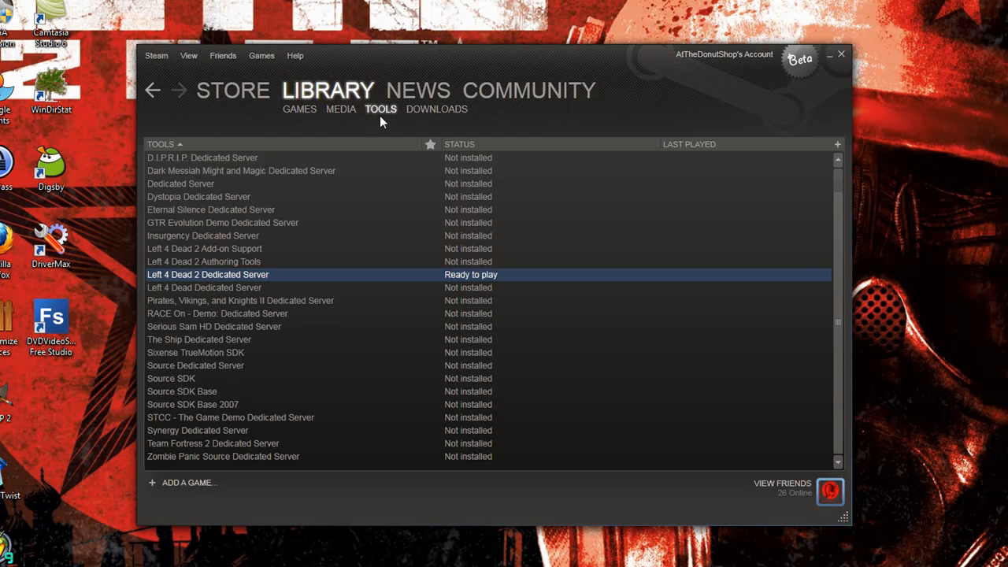
{"action": "mouse_move", "coordinate": [220, 220]}
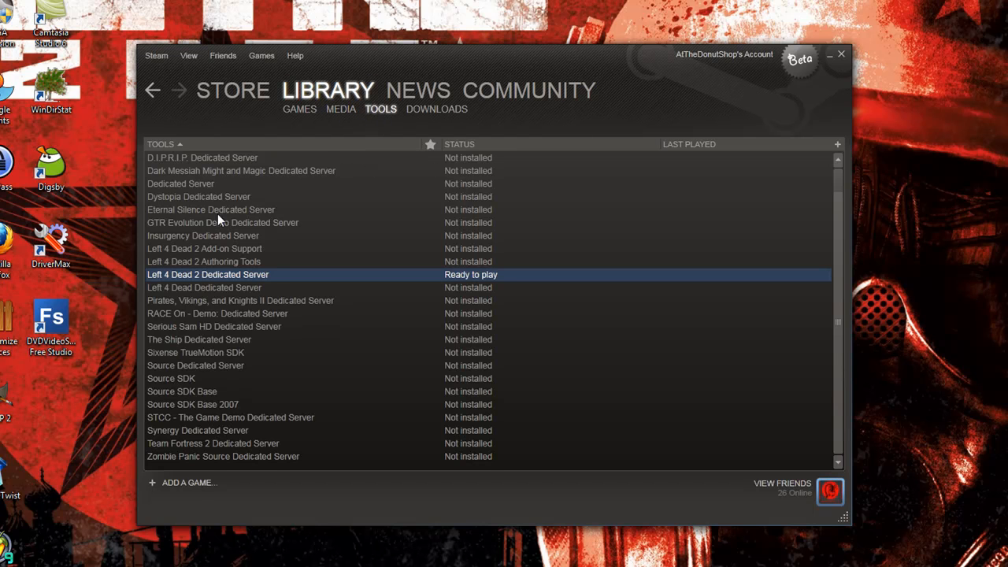
{"action": "left_click", "coordinate": [436, 109]}
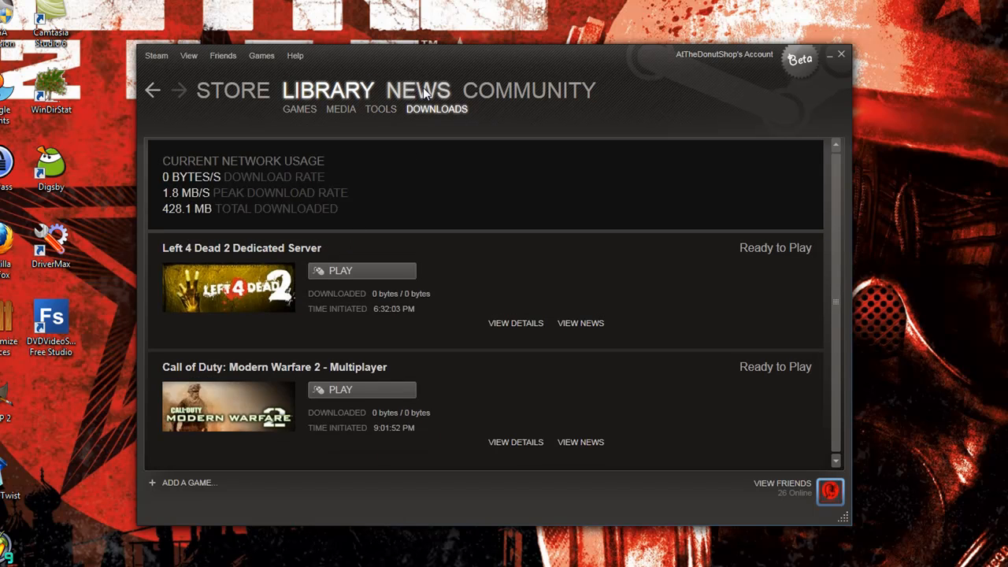
{"action": "left_click", "coordinate": [419, 89]}
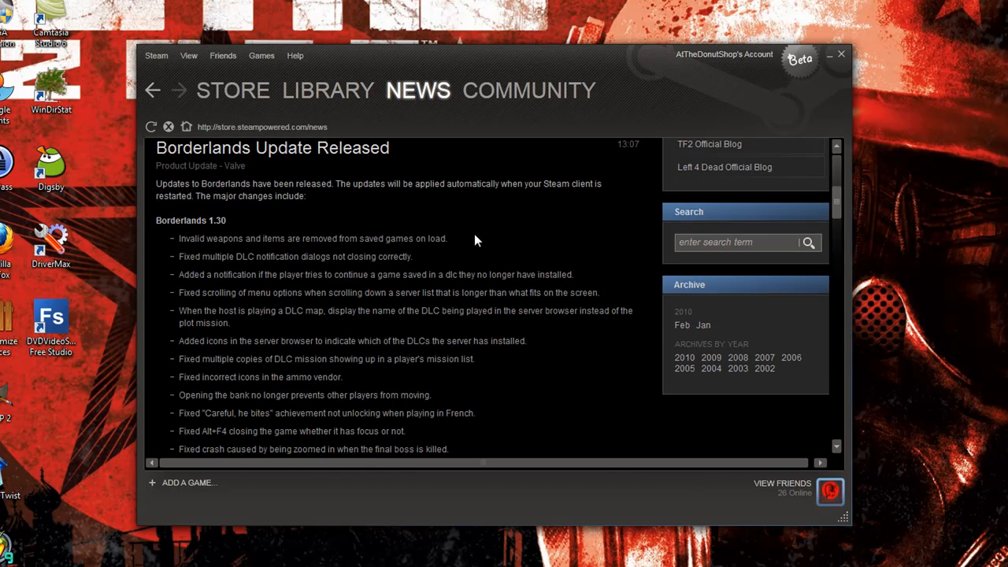
- Browse the Borderlands and Dawn of Discovery news posts, then head to the community section
{"action": "scroll", "scroll_direction": "up", "scroll_amount": 3}
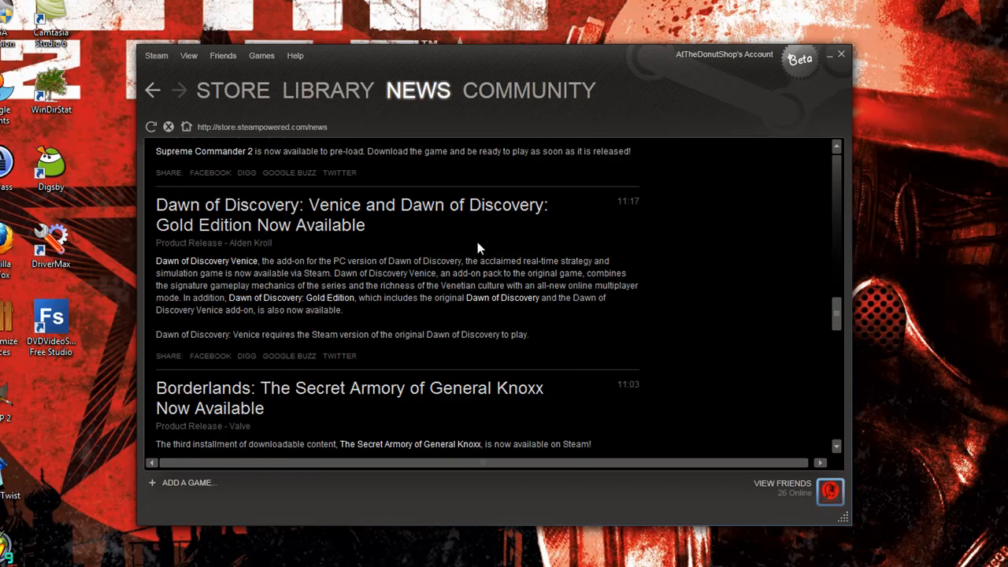
{"action": "scroll", "scroll_direction": "down", "scroll_amount": 3}
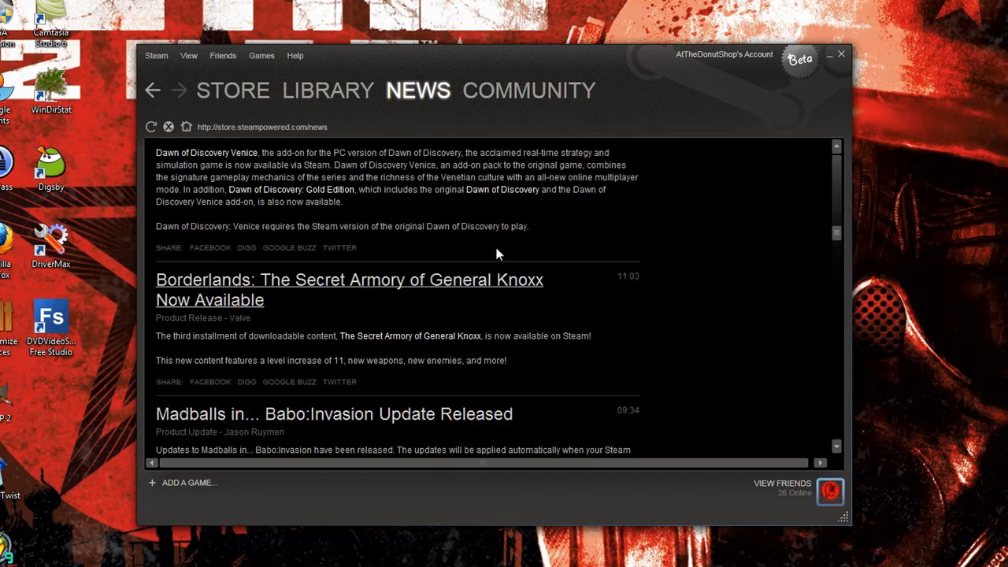
{"action": "left_click", "coordinate": [529, 90]}
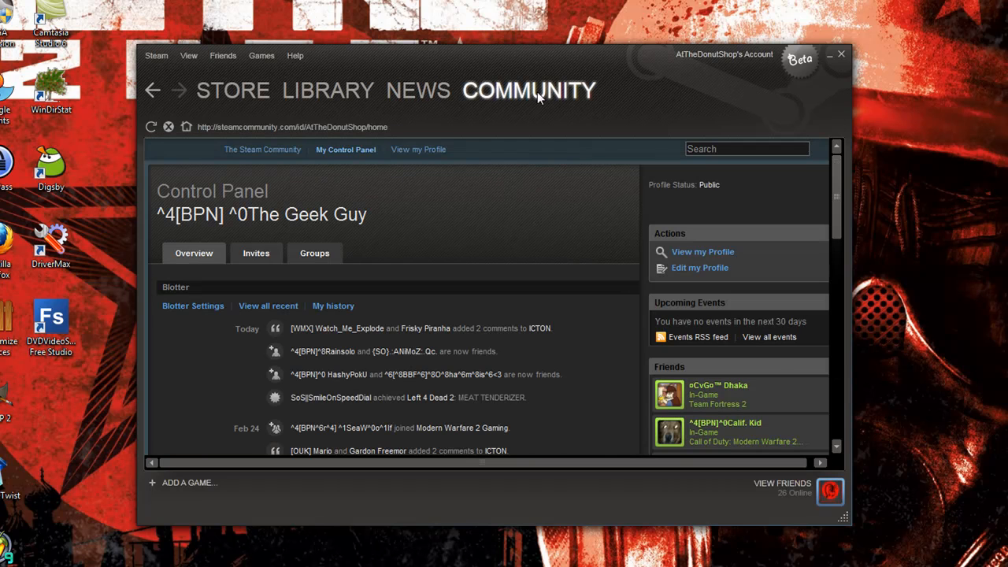
{"action": "mouse_move", "coordinate": [375, 228]}
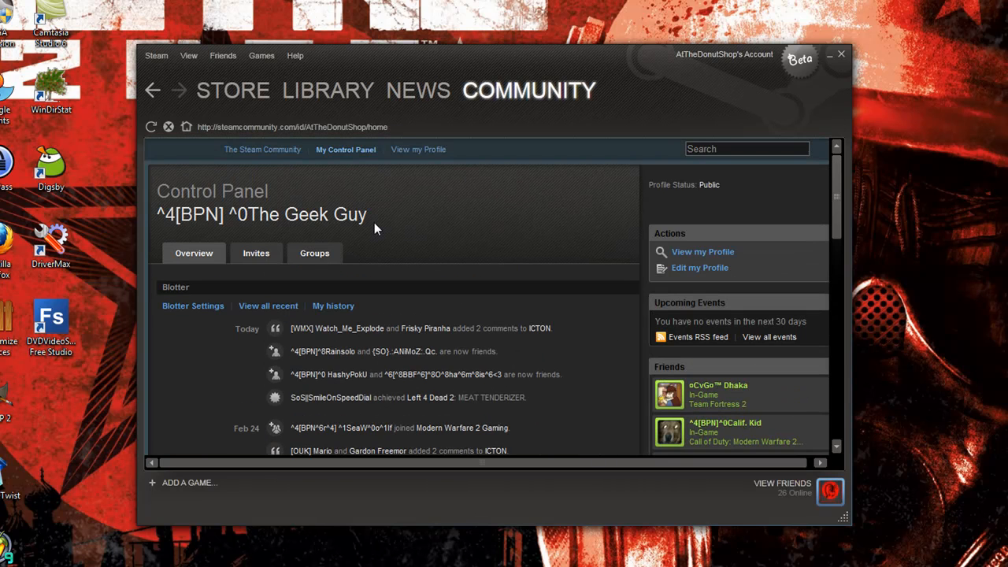
{"action": "mouse_move", "coordinate": [422, 241]}
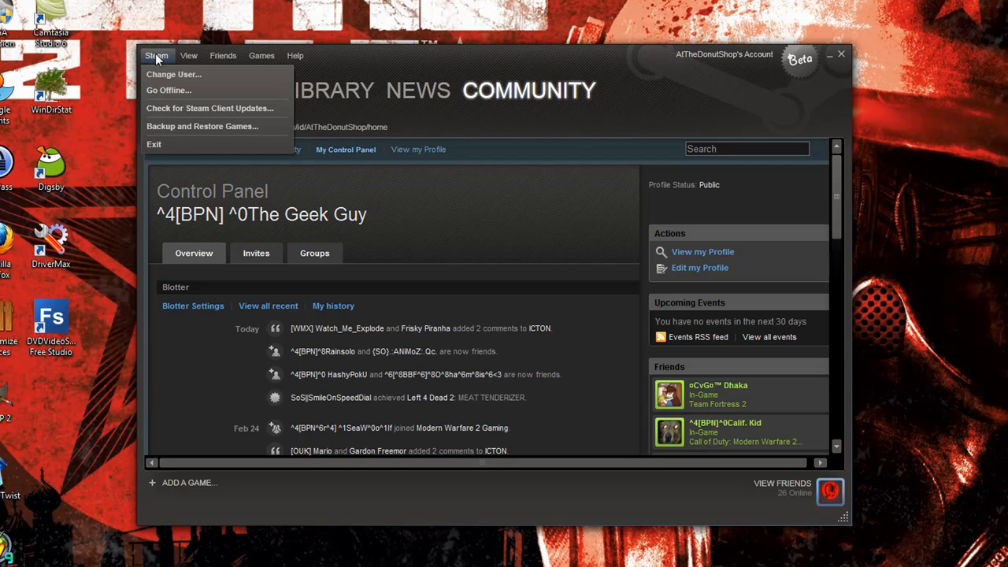
- Show the Help menu over the community profile, dismiss it and go back to the news section
{"action": "left_click", "coordinate": [296, 55]}
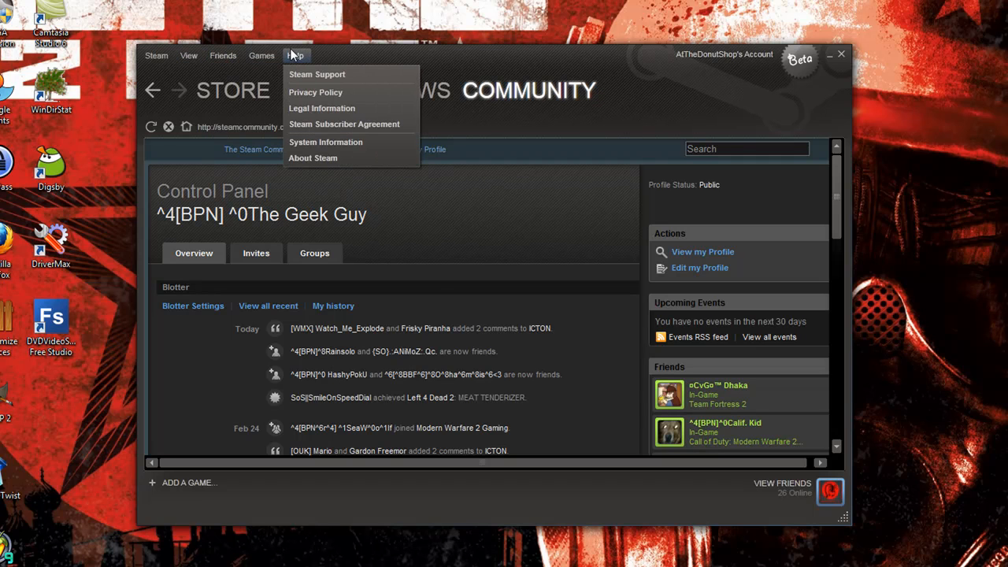
{"action": "left_click", "coordinate": [156, 55]}
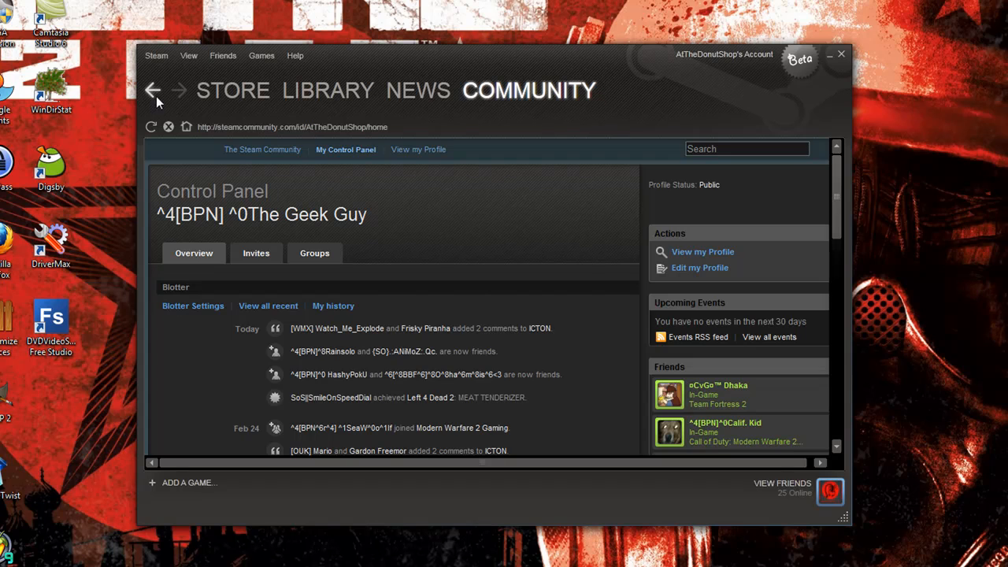
{"action": "left_click", "coordinate": [186, 126]}
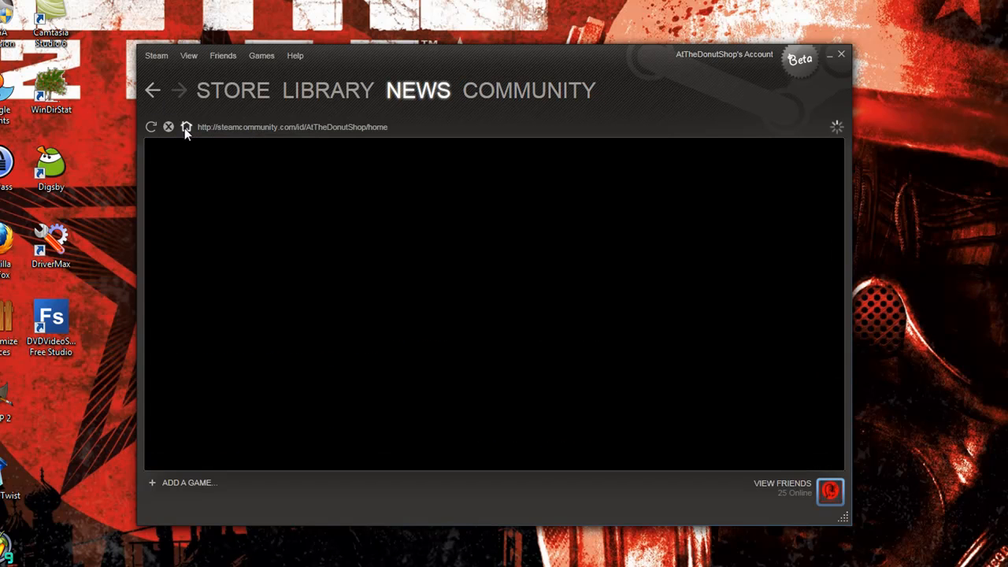